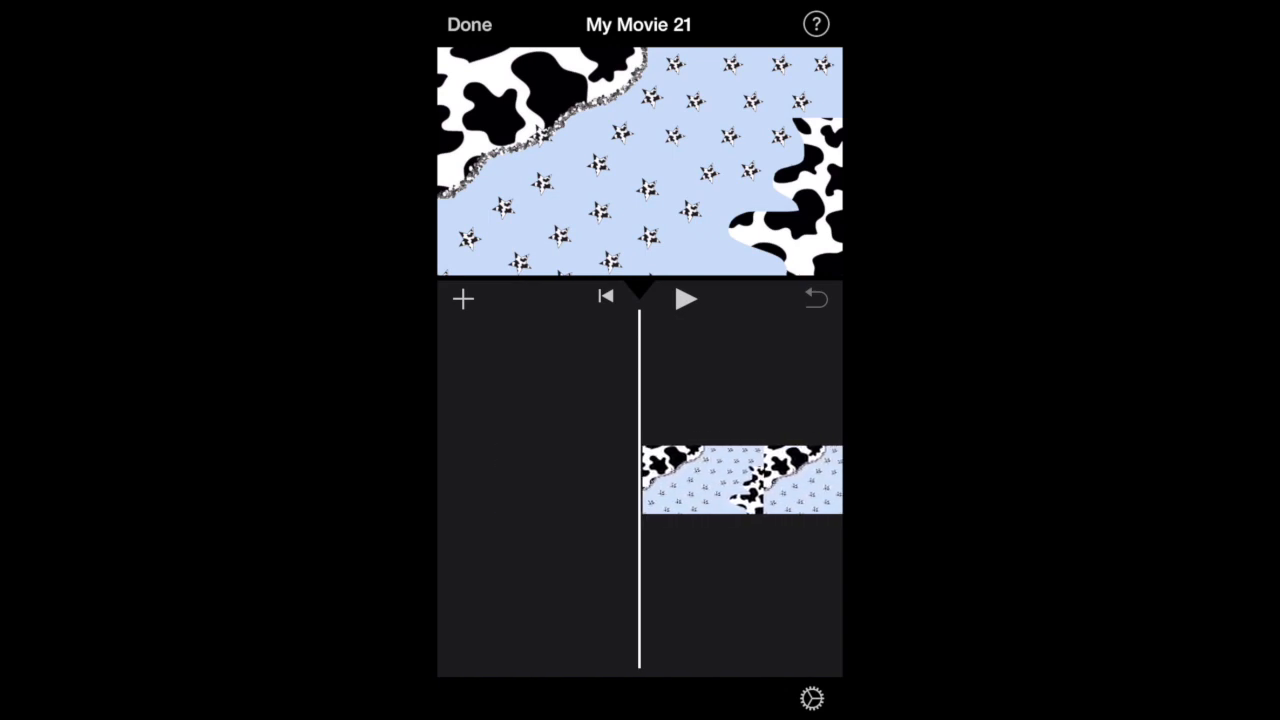
Open the media library and browse Photos for the tweet screenshot
{"action": "left_click", "coordinate": [462, 298]}
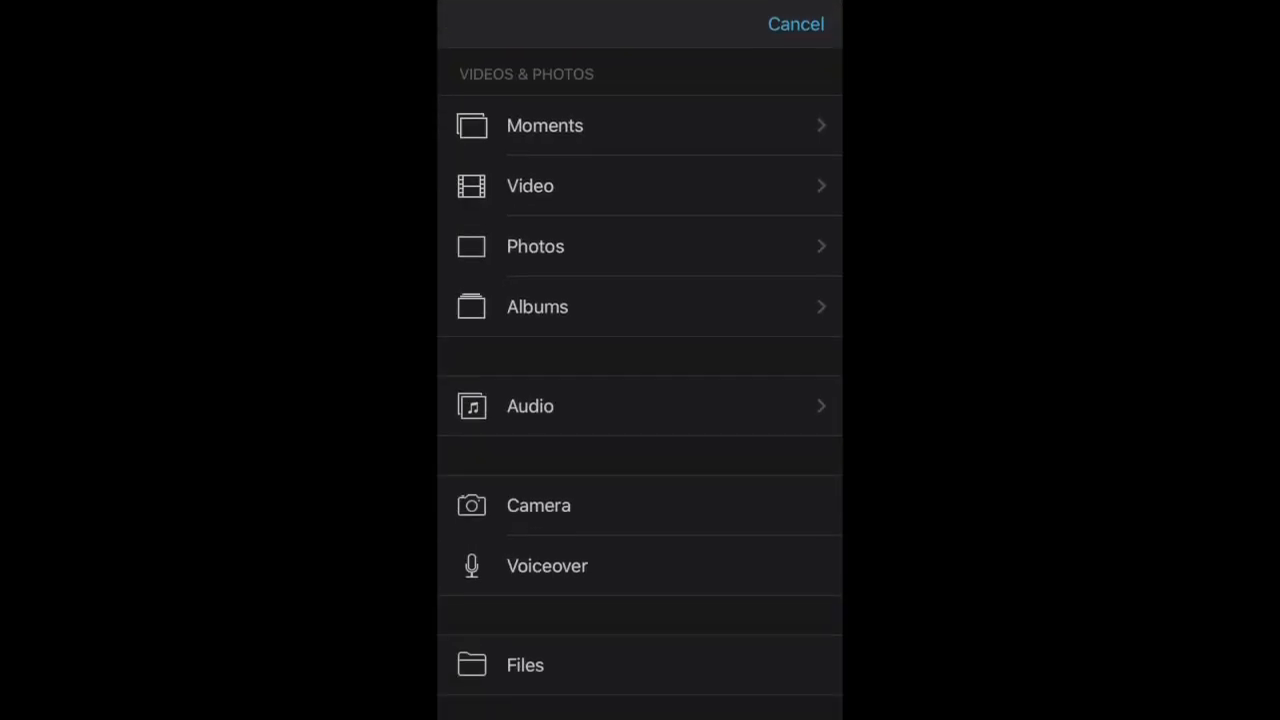
{"action": "left_click", "coordinate": [796, 24]}
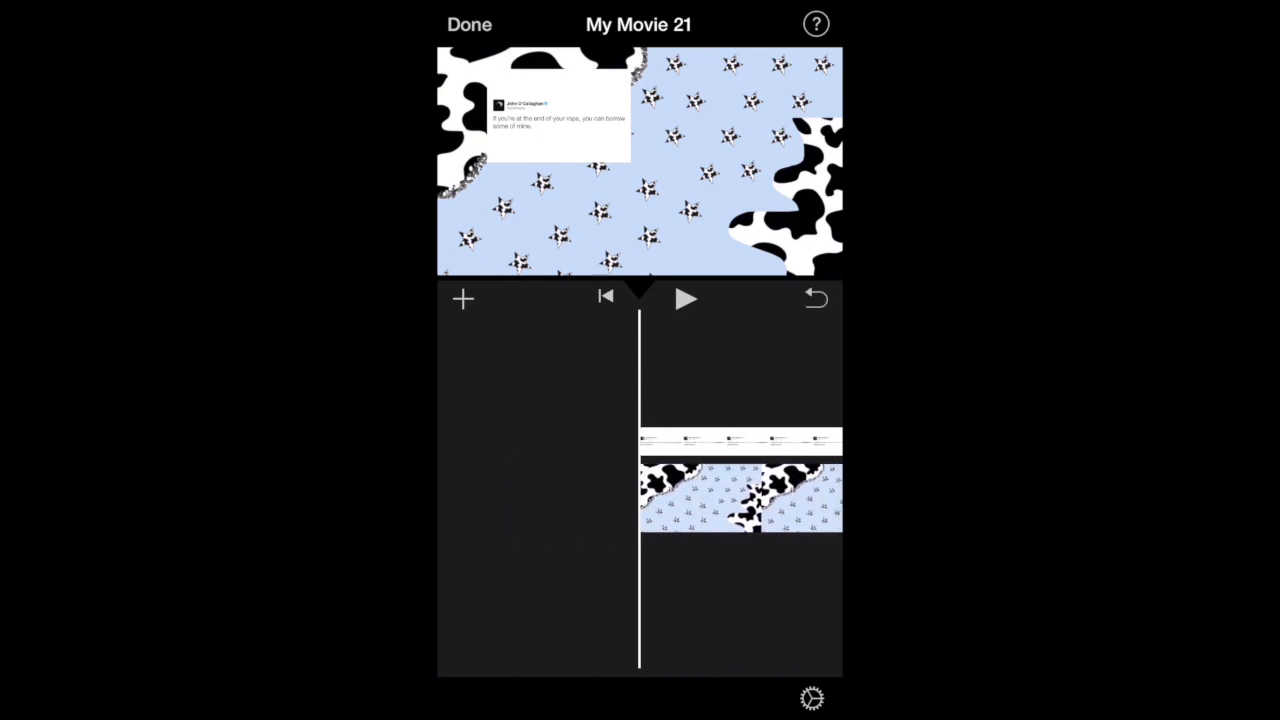
Select the tweet overlay, then drag and enlarge it into the top-left corner
{"action": "left_click", "coordinate": [738, 440]}
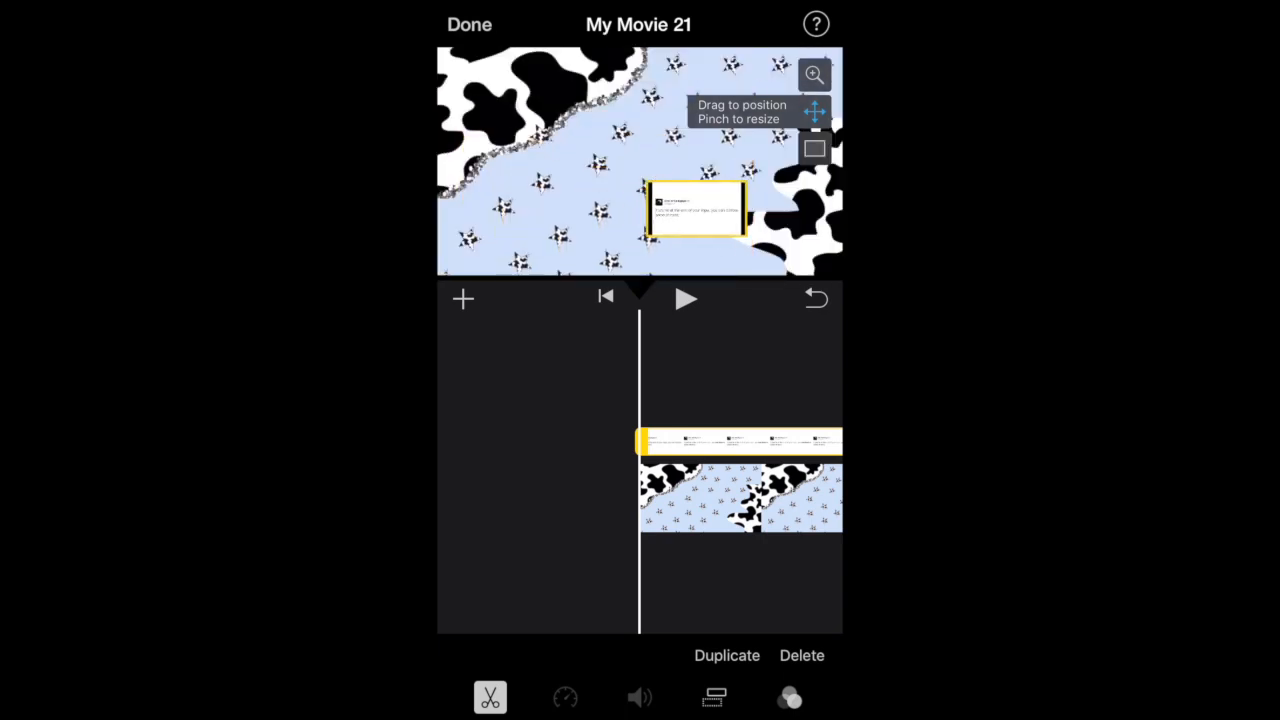
{"action": "left_click_drag", "start_coordinate": [695, 210], "coordinate": [652, 195]}
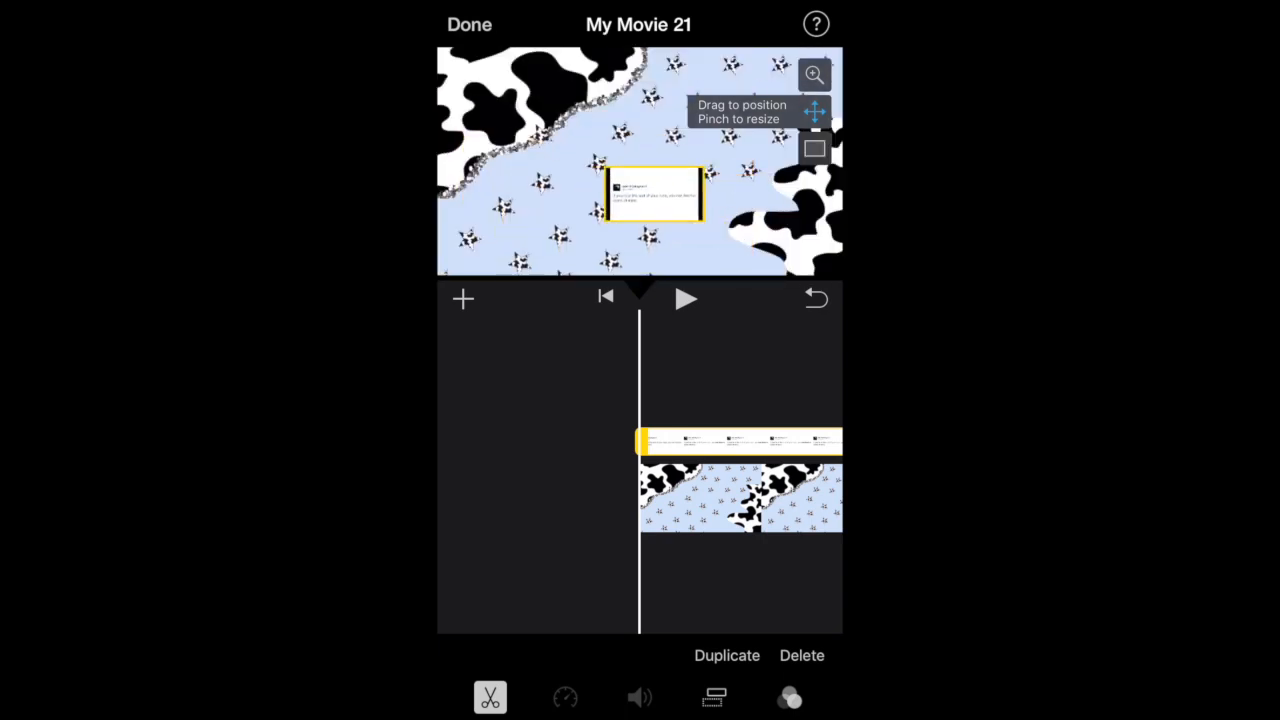
{"action": "left_click_drag", "start_coordinate": [650, 192], "coordinate": [545, 210]}
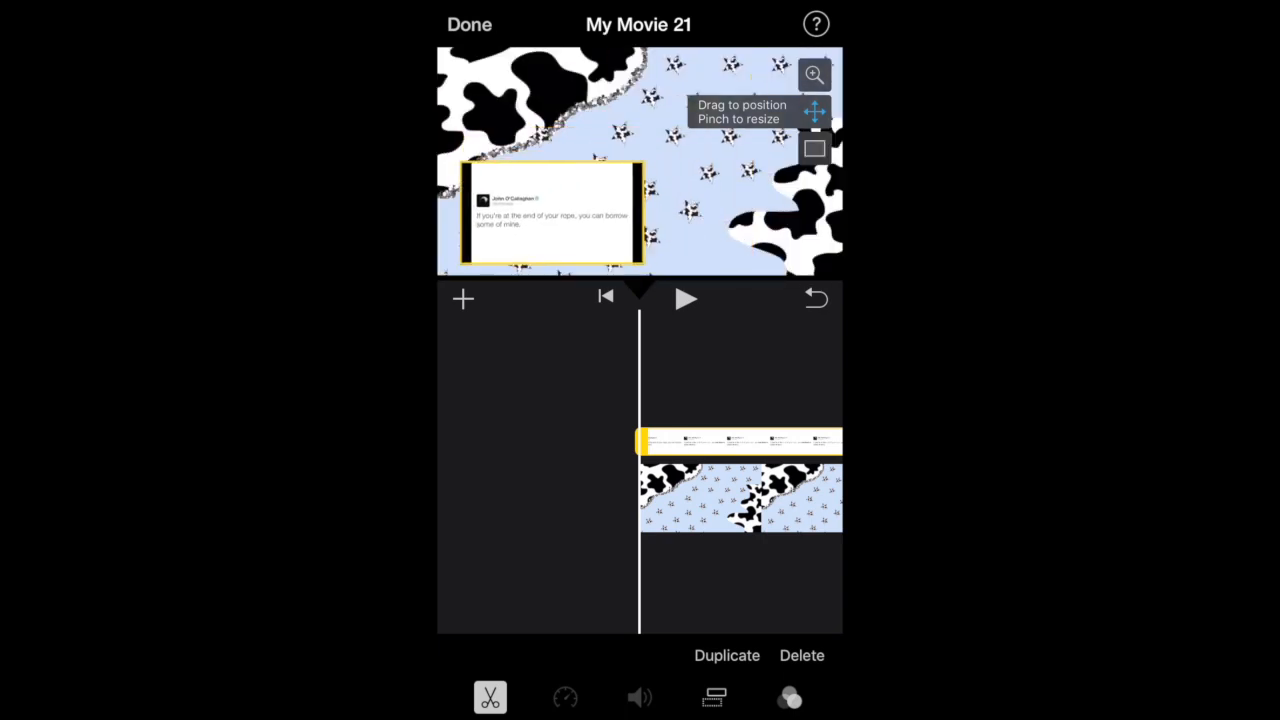
{"action": "left_click_drag", "start_coordinate": [545, 210], "coordinate": [520, 95]}
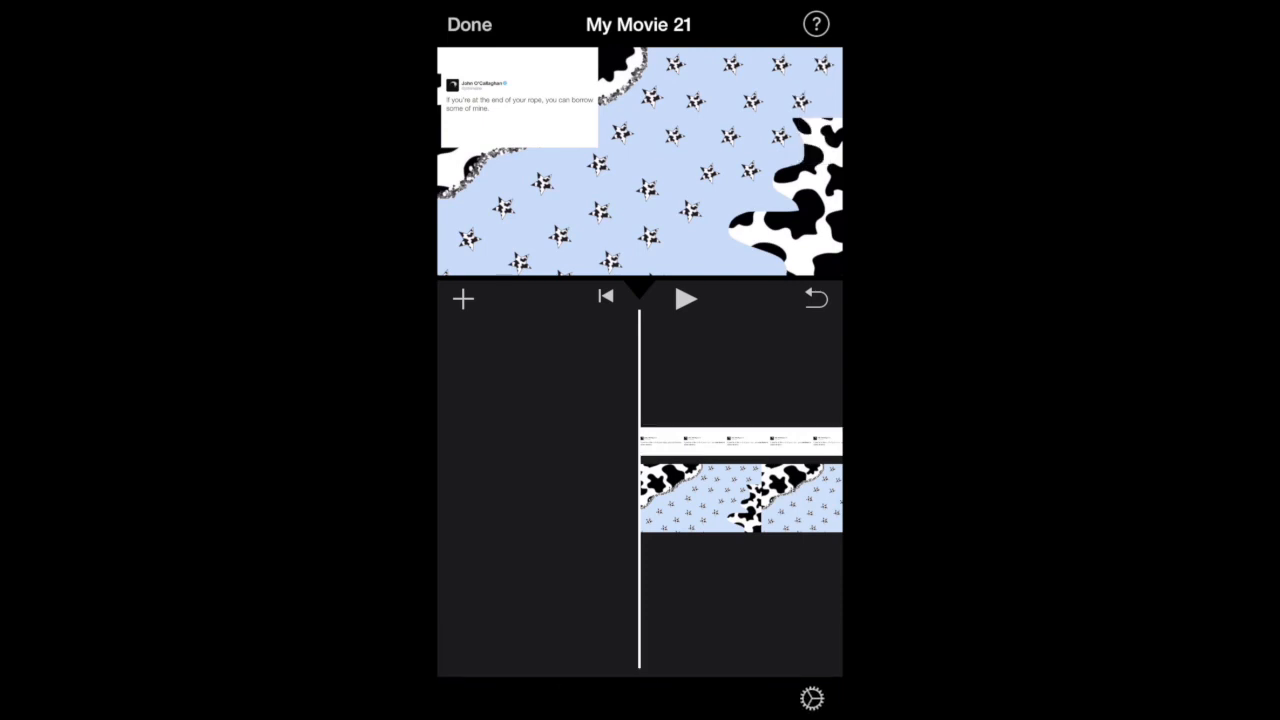
Reselect the tweet overlay clip and drag it snugly into the top-left corner
{"action": "left_click", "coordinate": [738, 440]}
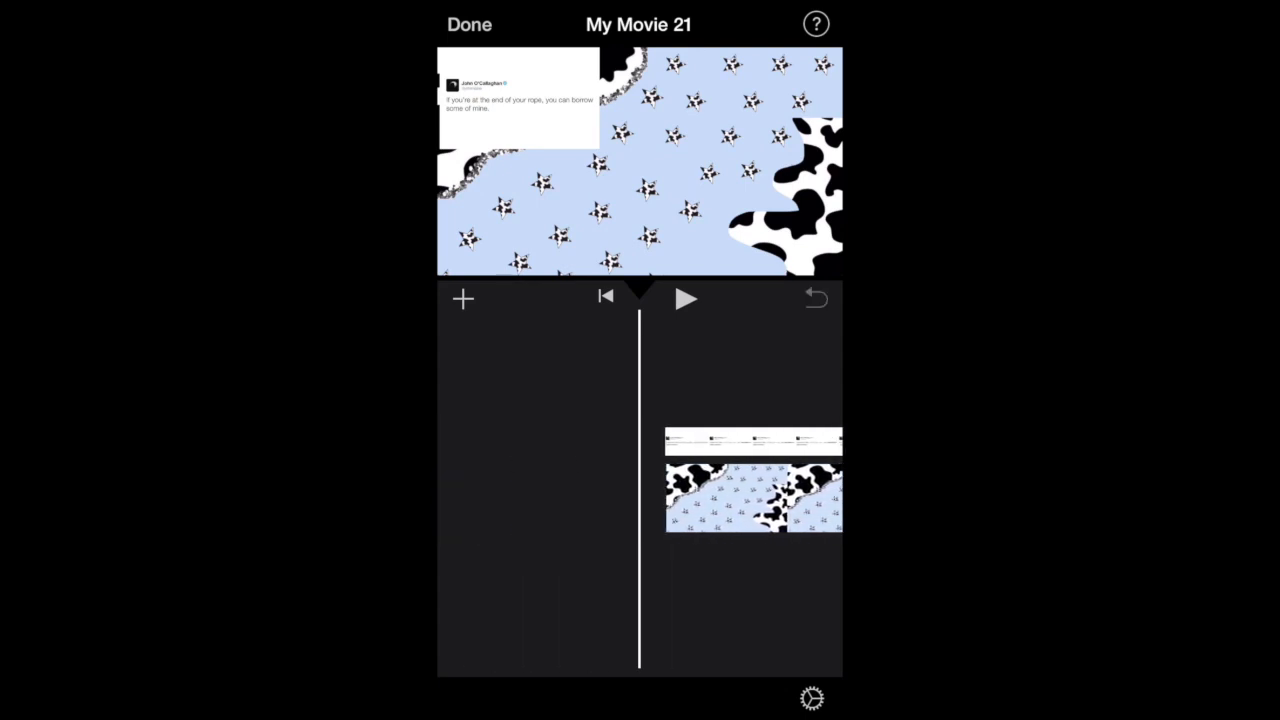
{"action": "left_click", "coordinate": [750, 440]}
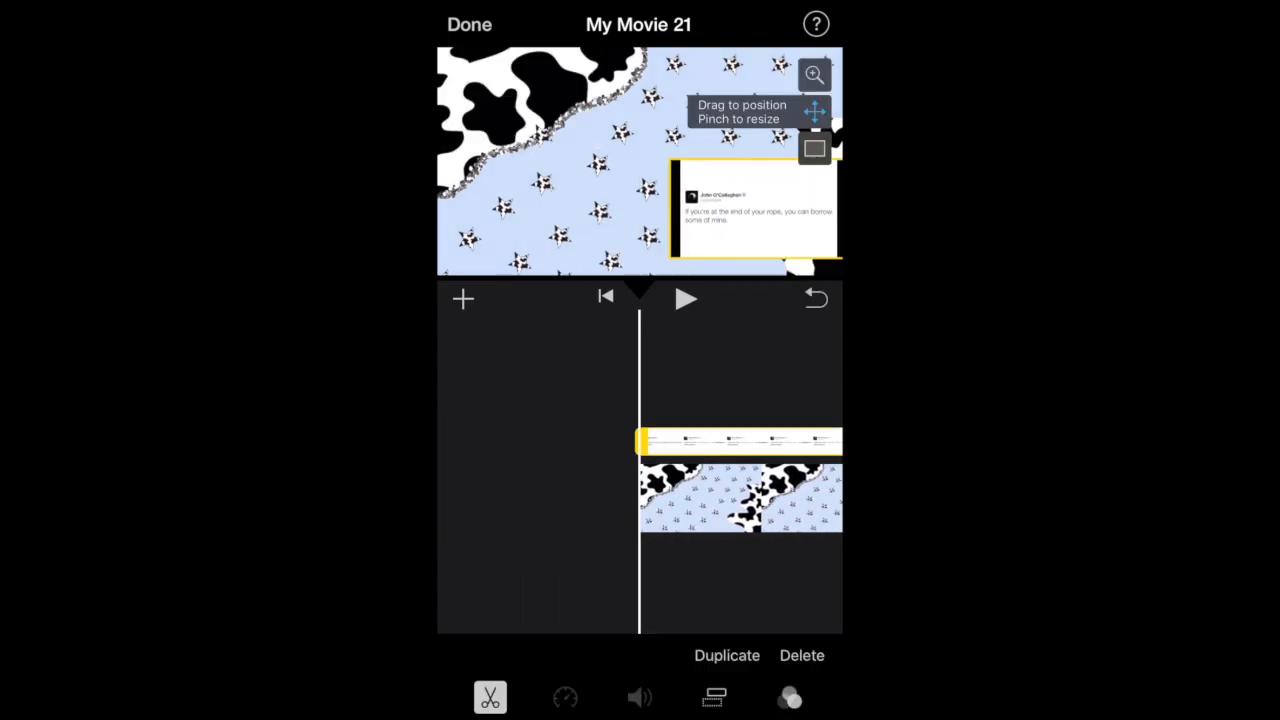
{"action": "left_click_drag", "start_coordinate": [755, 210], "coordinate": [520, 100]}
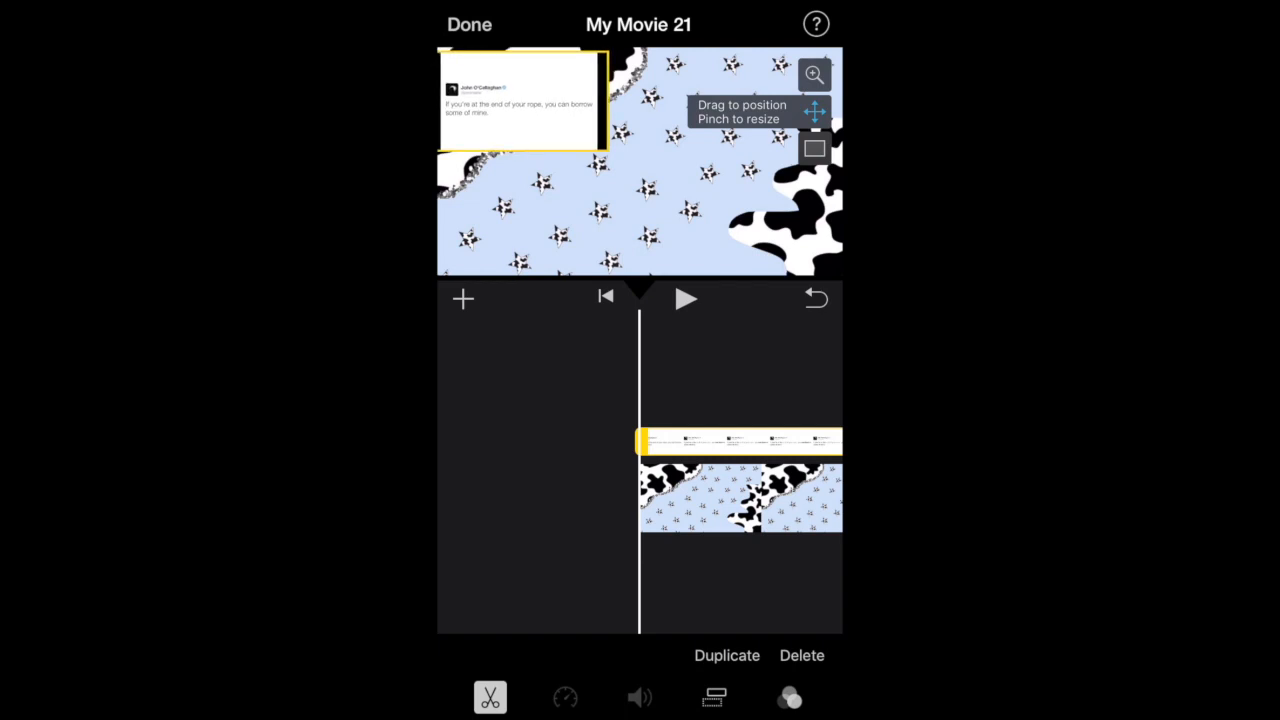